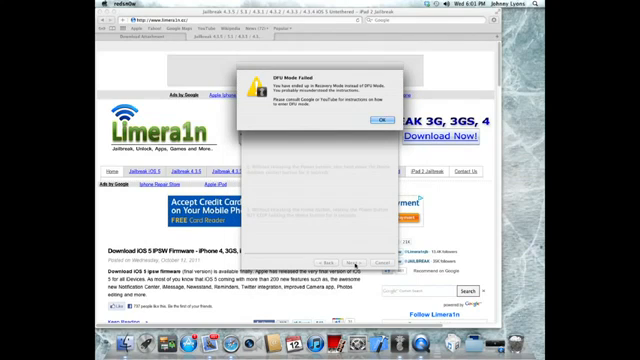
Dismiss the DFU Mode Failed warning about landing in Recovery Mode.
{"action": "left_click", "coordinate": [377, 116]}
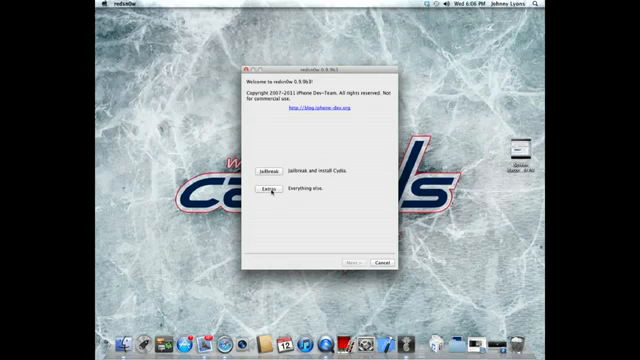
Start a tethered boot from Extras and advance past the device-off screen to the DFU steps.
{"action": "left_click", "coordinate": [258, 190]}
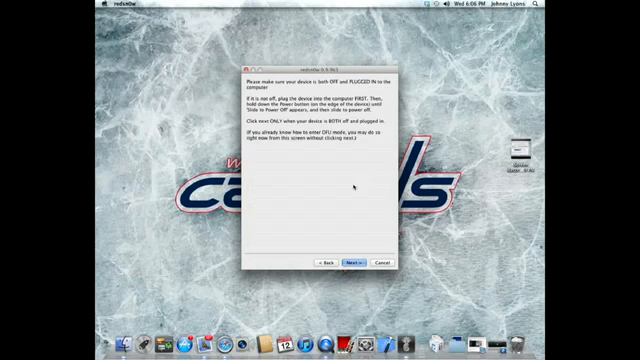
{"action": "left_click", "coordinate": [352, 262]}
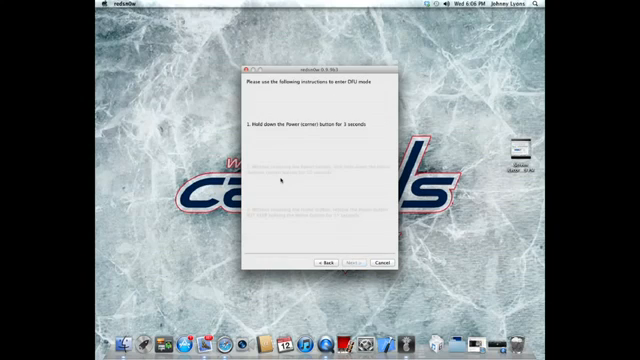